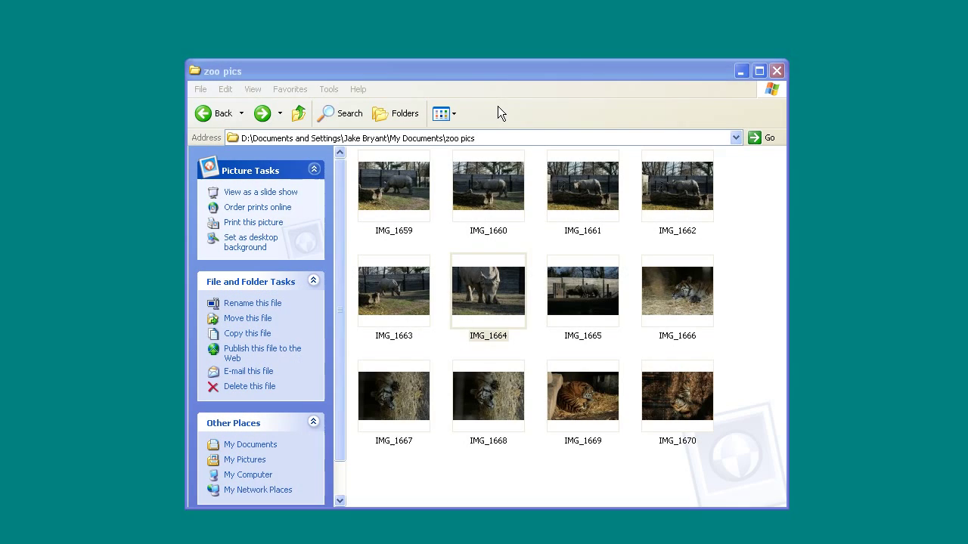
# - Select all twelve zoo photos in the zoo pics folder
pyautogui.click(487, 290)
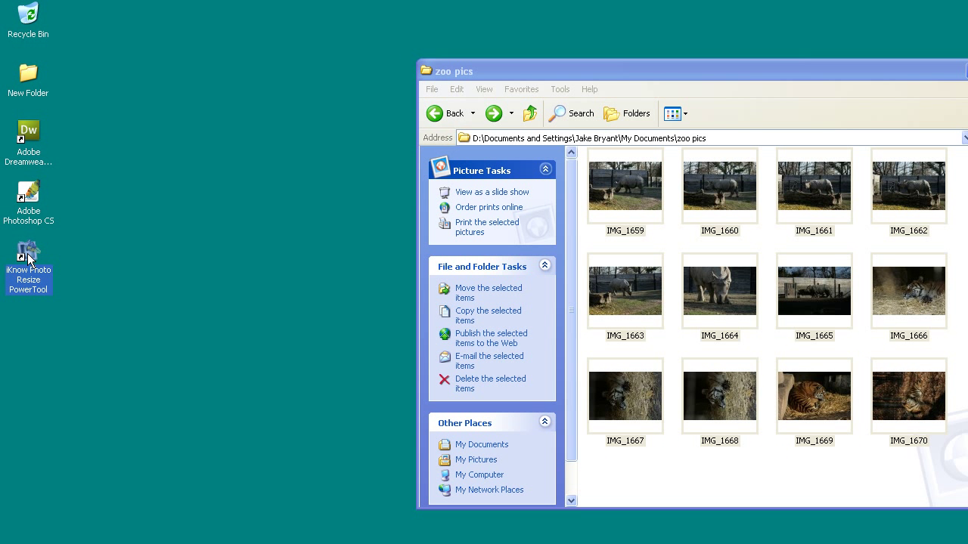
# - Launch iKnow Photo Resize PowerTool and set the resize amount to 30%
pyautogui.doubleClick(27, 257)
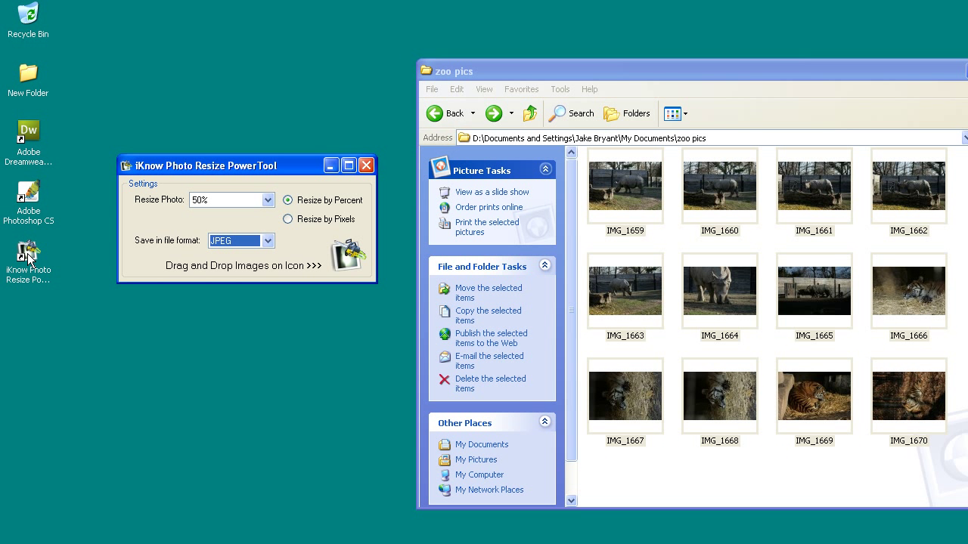
pyautogui.moveTo(302, 181)
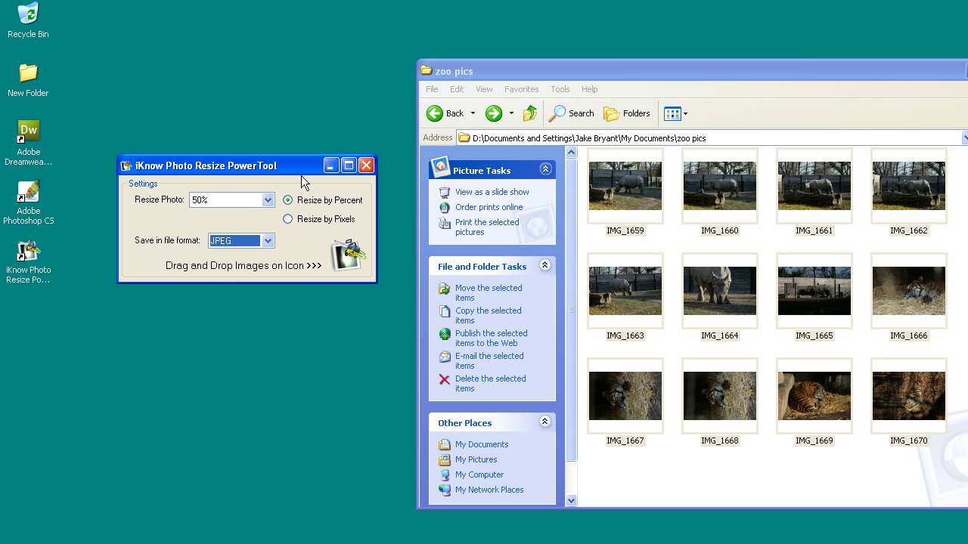
pyautogui.click(268, 200)
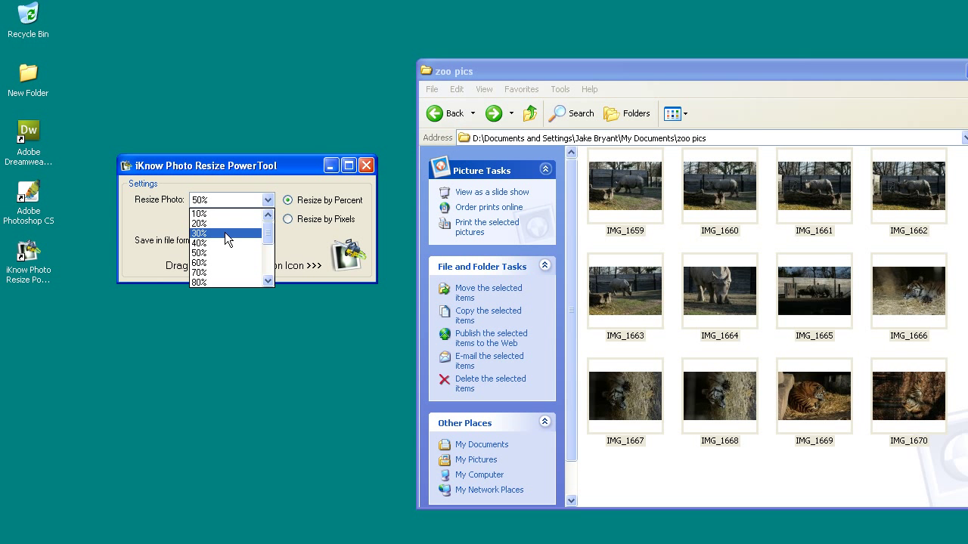
pyautogui.click(211, 232)
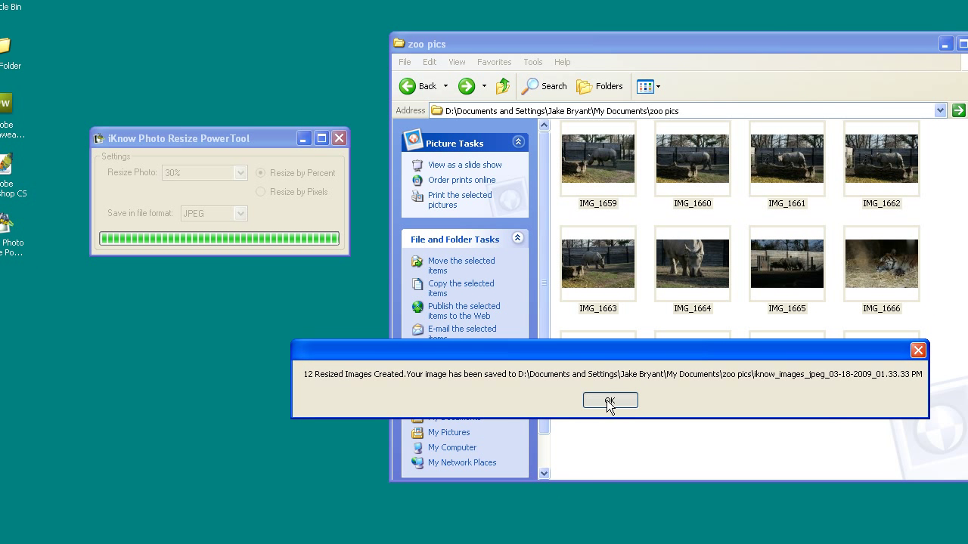
# - Dismiss the completion message, enter iknow_resized_photos and preview IMG_1661 in Filmstrip view
pyautogui.click(609, 400)
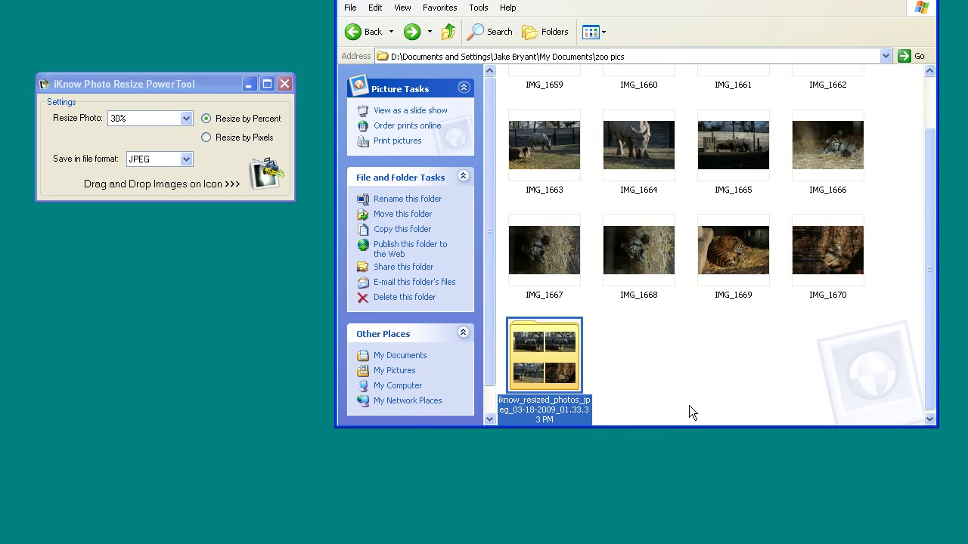
pyautogui.doubleClick(545, 353)
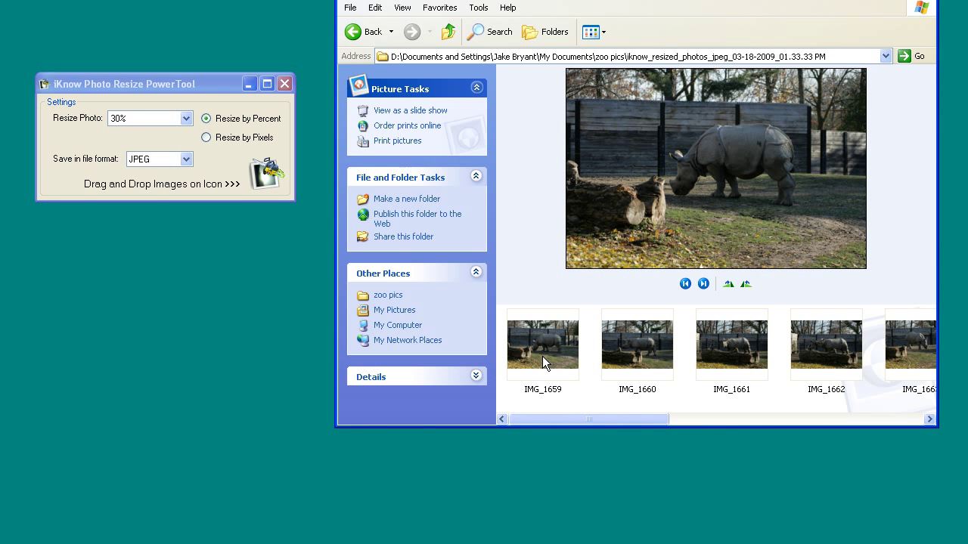
pyautogui.click(732, 345)
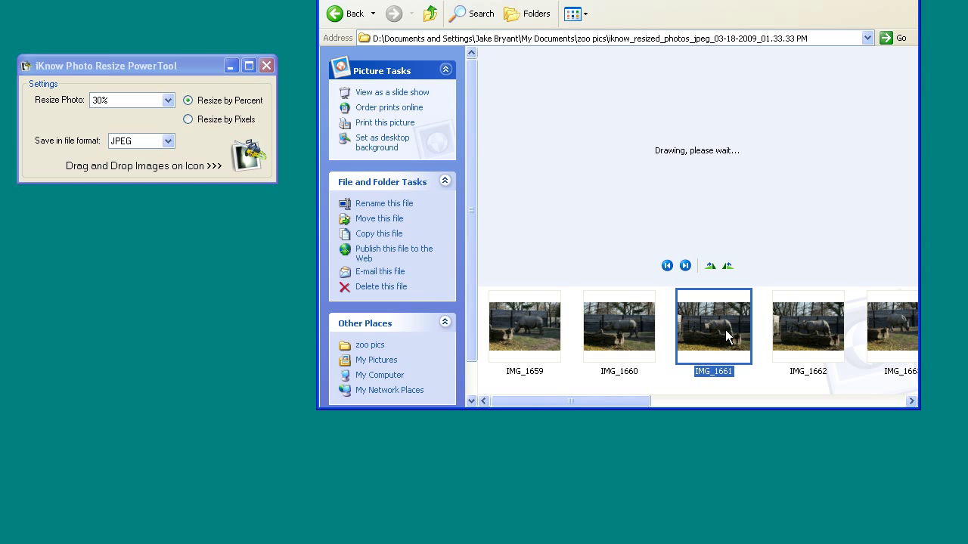